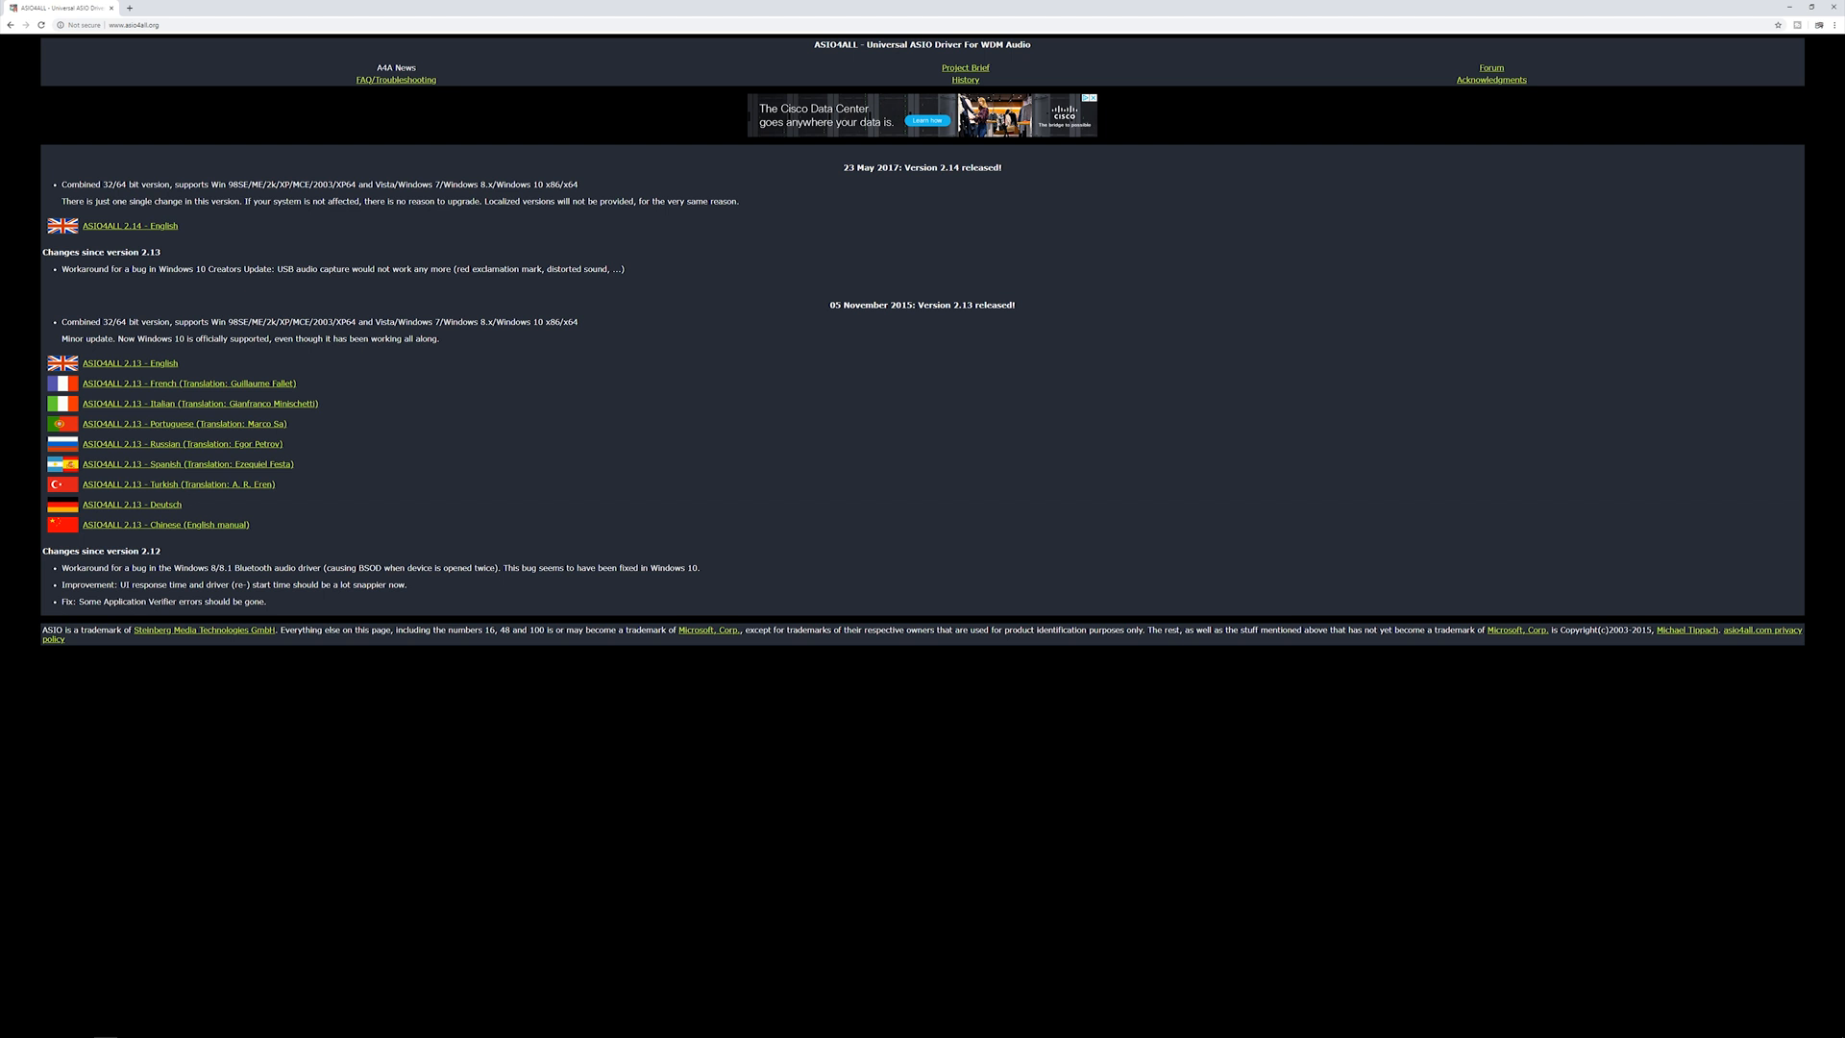
pyautogui.moveTo(1814, 9)
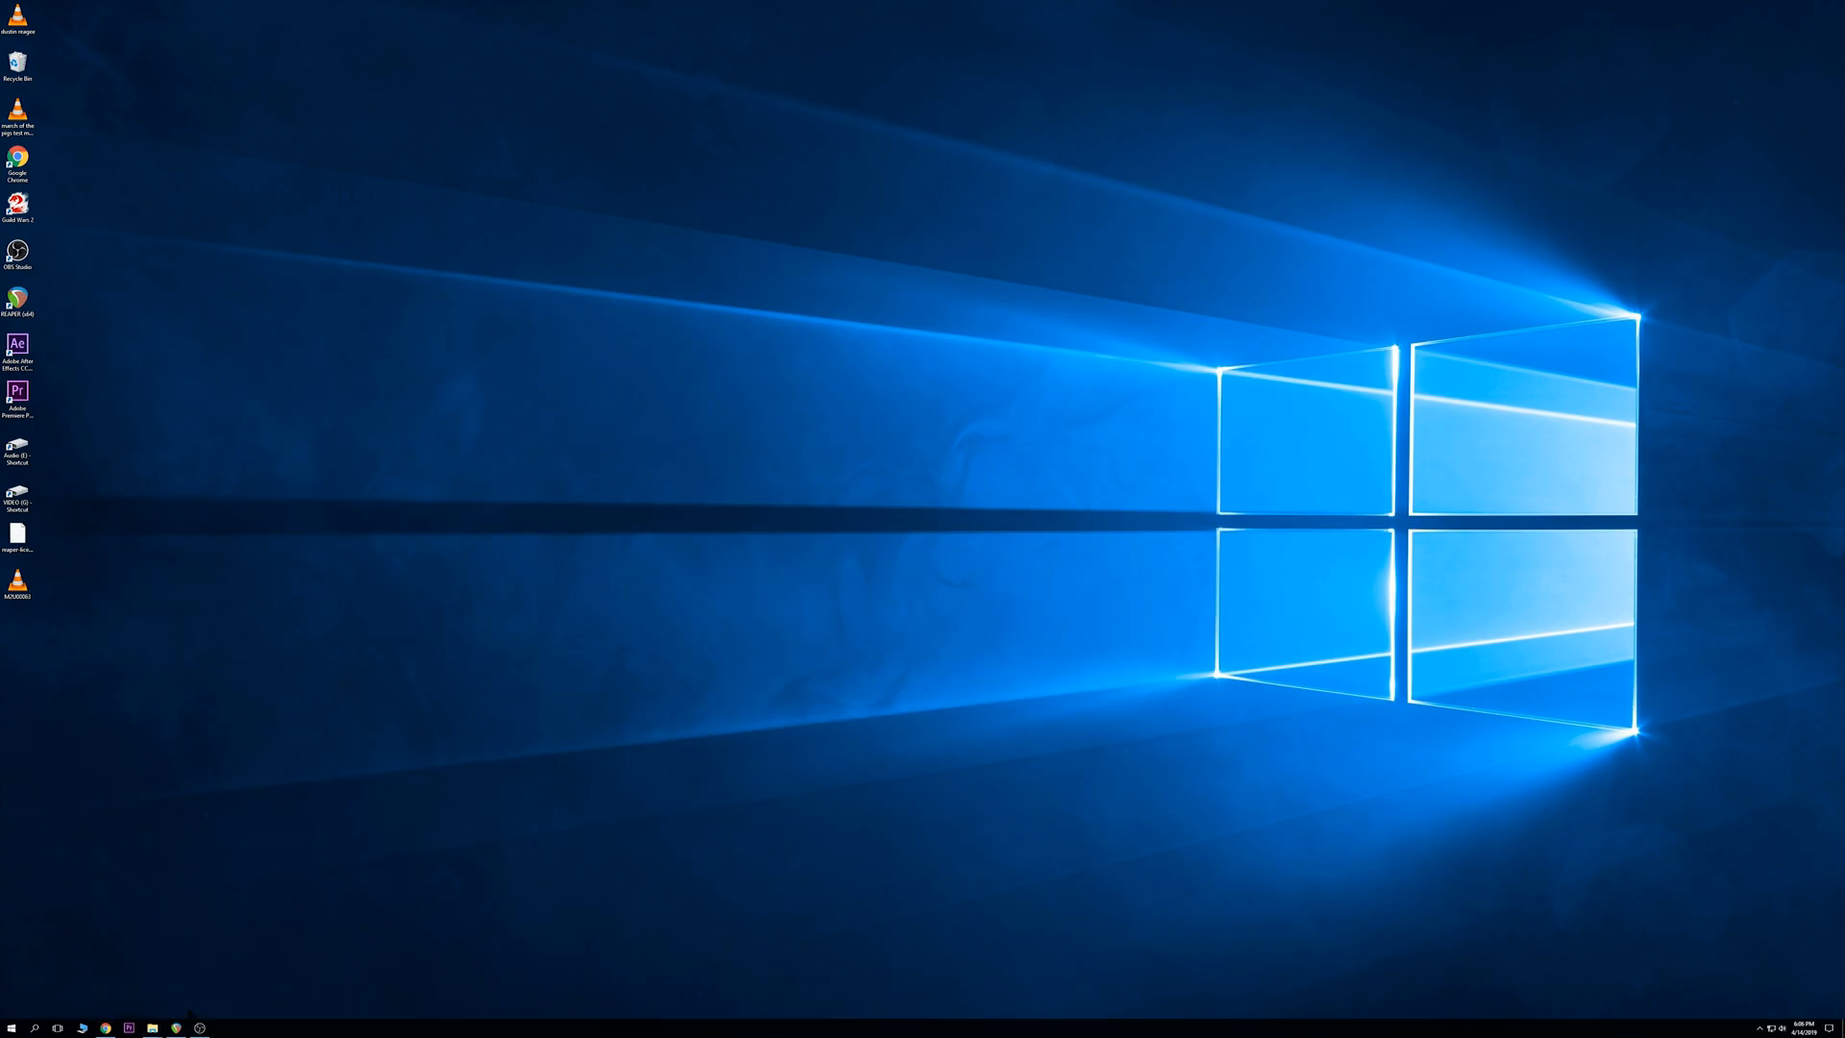
# Launch REAPER from its desktop shortcut into an empty ten-track project.
pyautogui.doubleClick(18, 299)
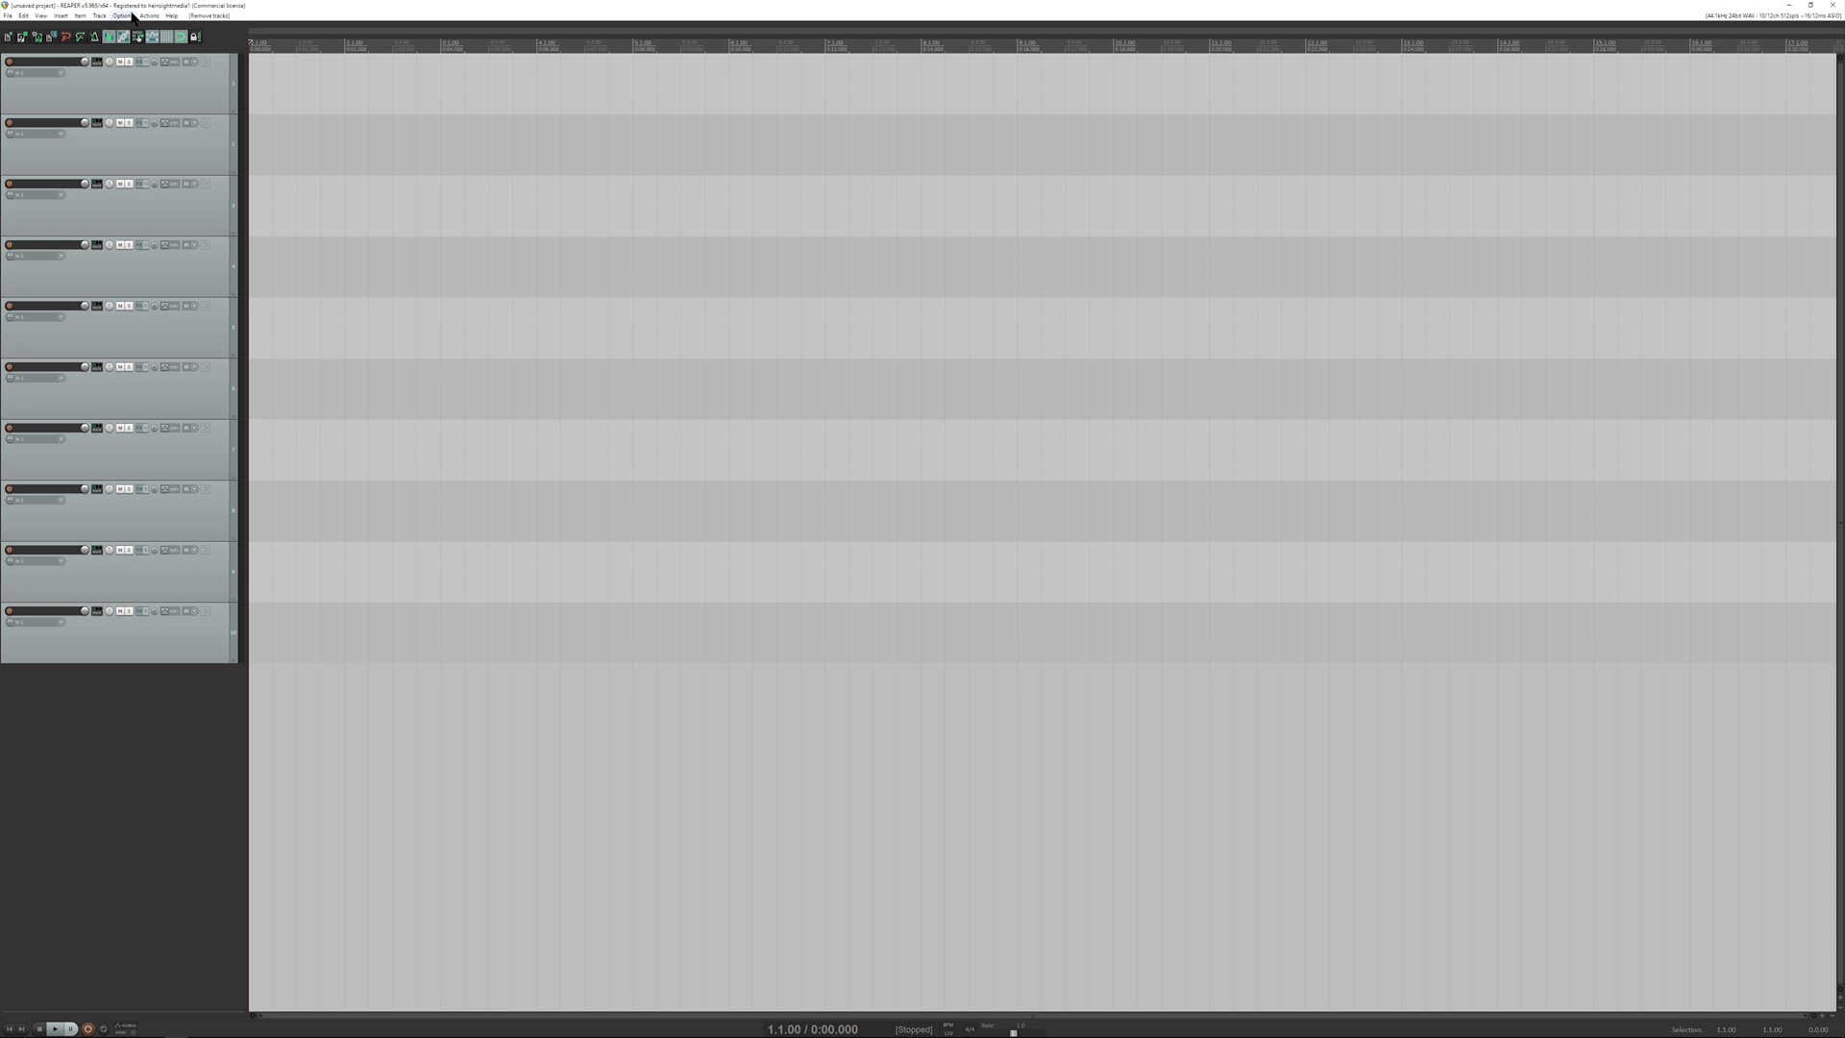
# In the Audio Device preferences, switch the ASIO driver to ASIO4ALL v2.
pyautogui.click(119, 16)
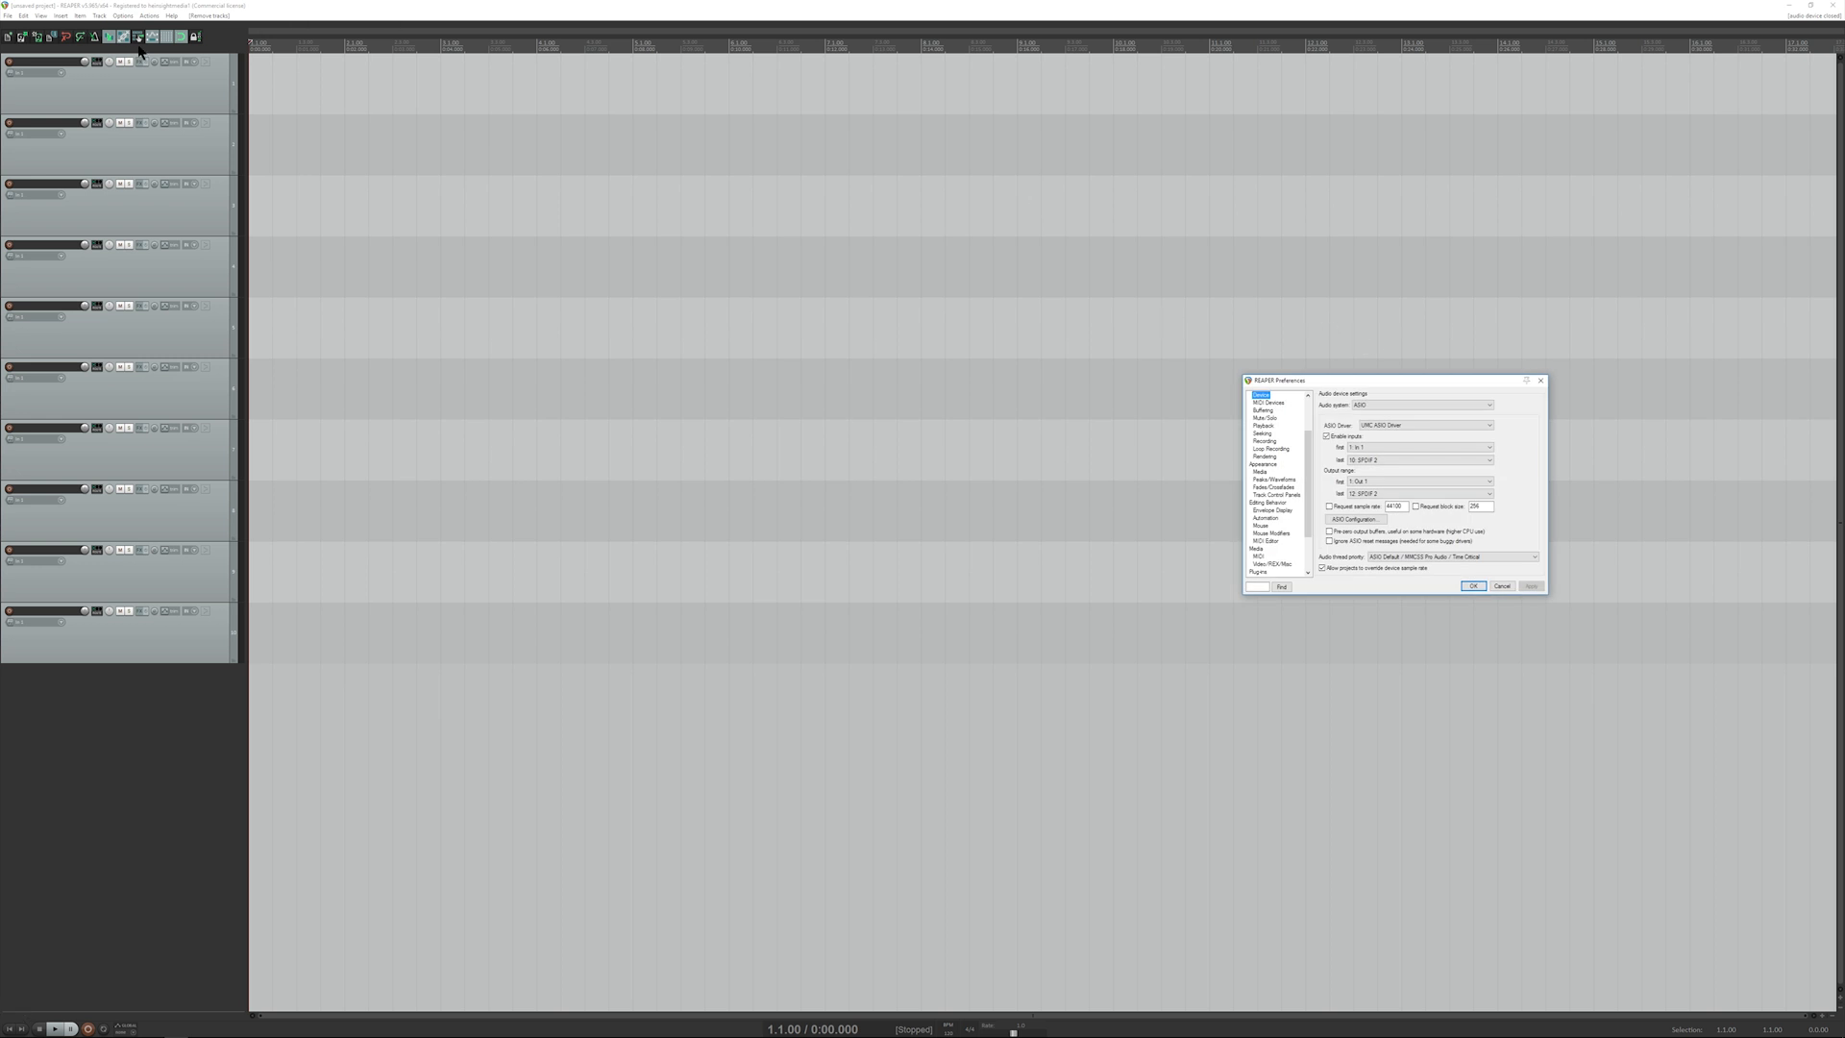
pyautogui.click(122, 15)
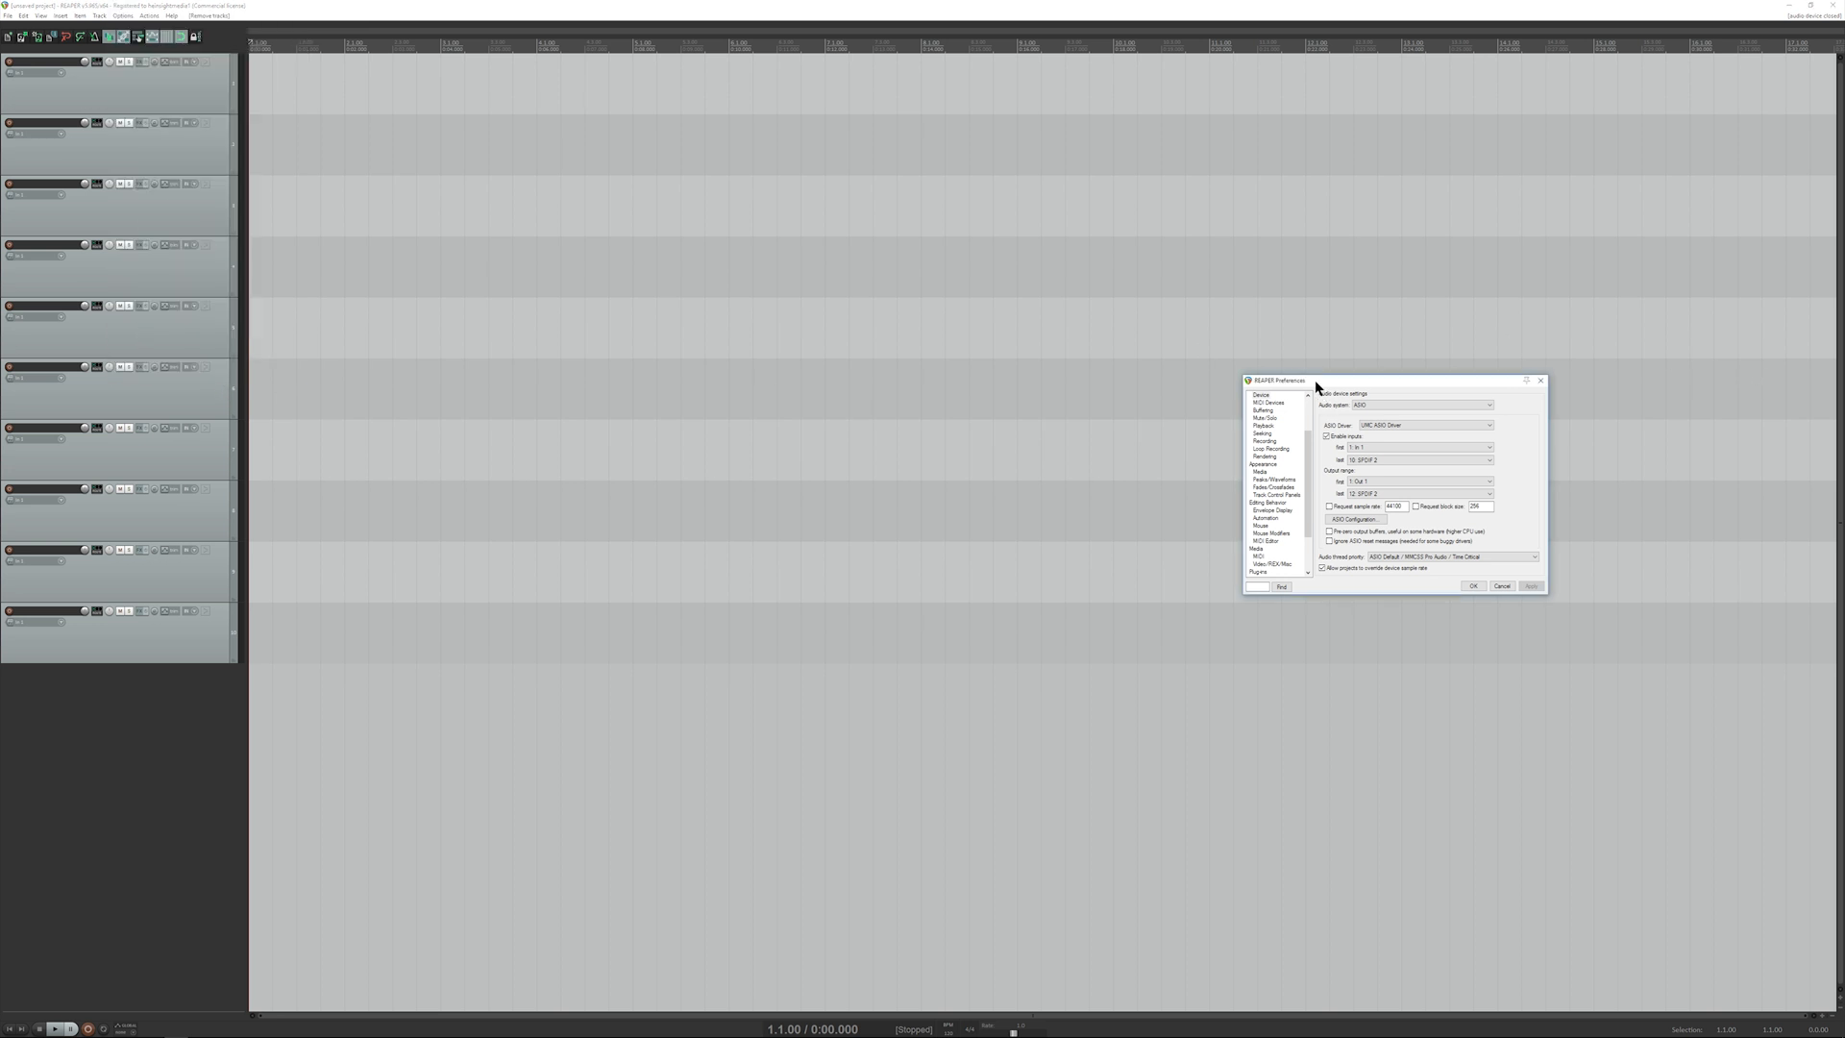
pyautogui.moveTo(1277, 378); pyautogui.dragTo(1226, 436)
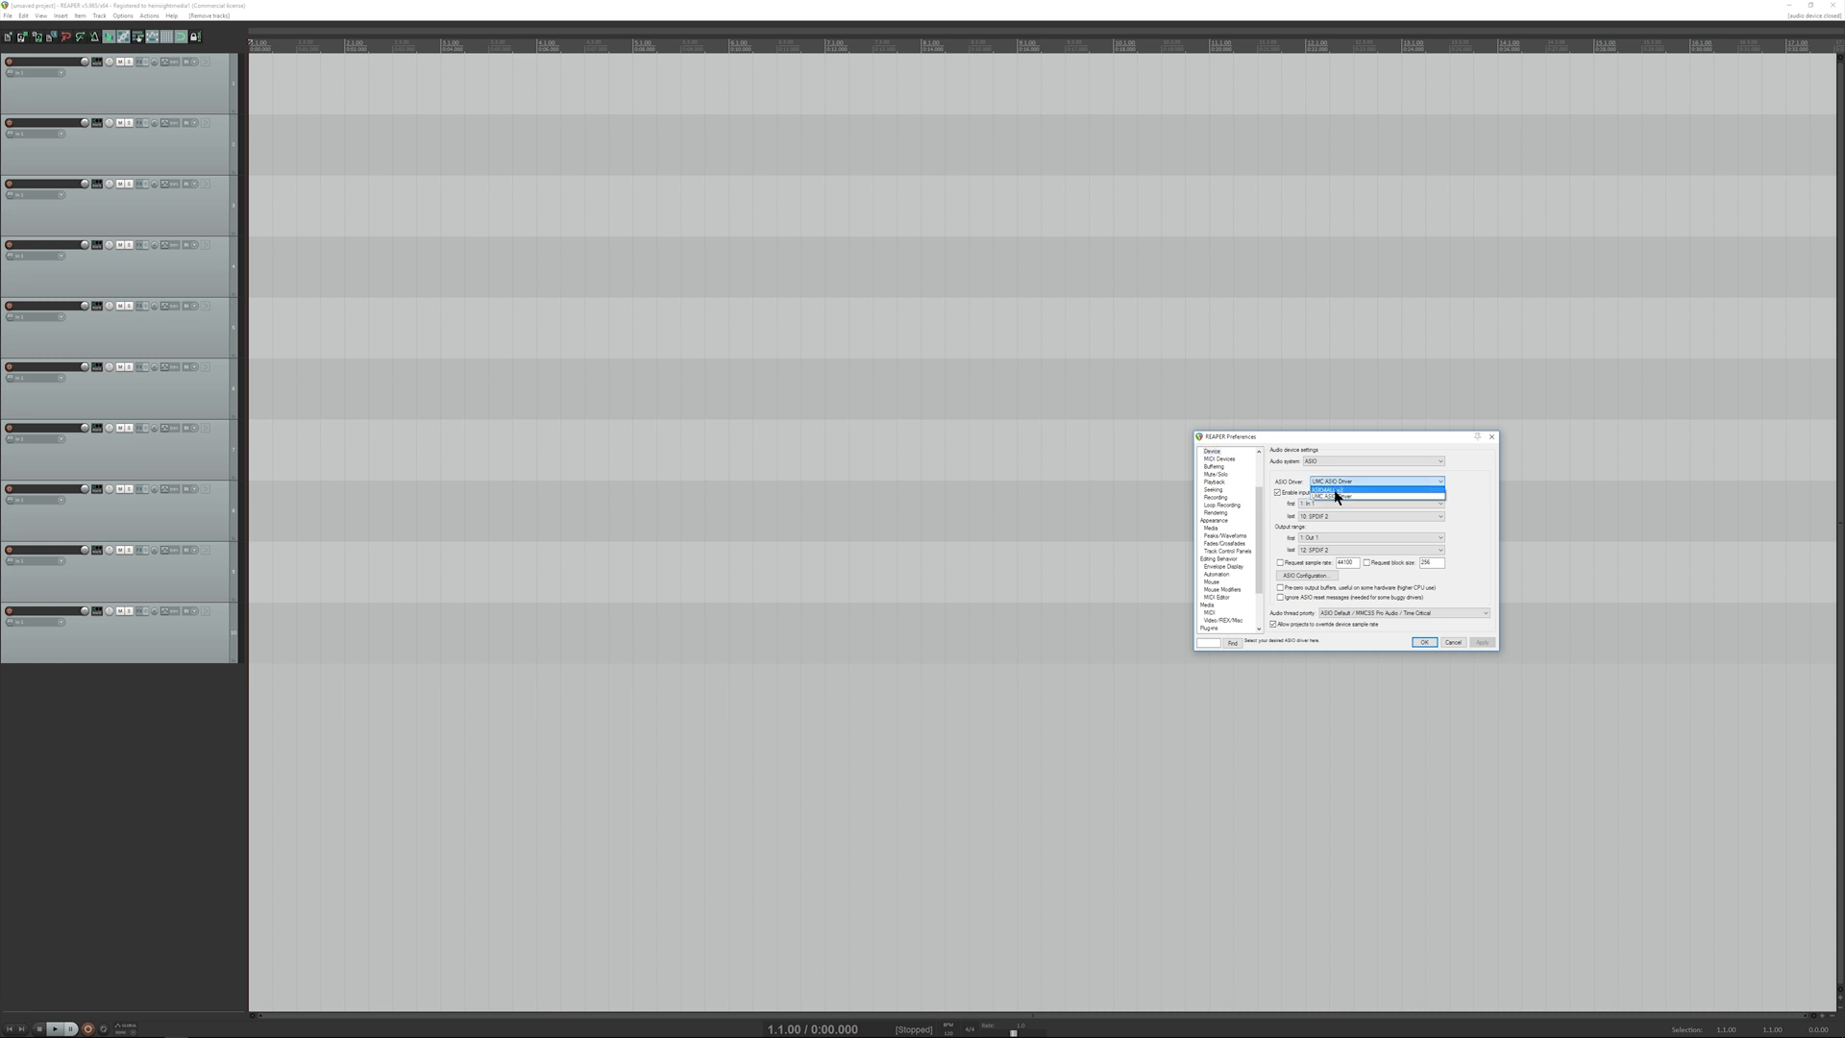
pyautogui.click(1338, 496)
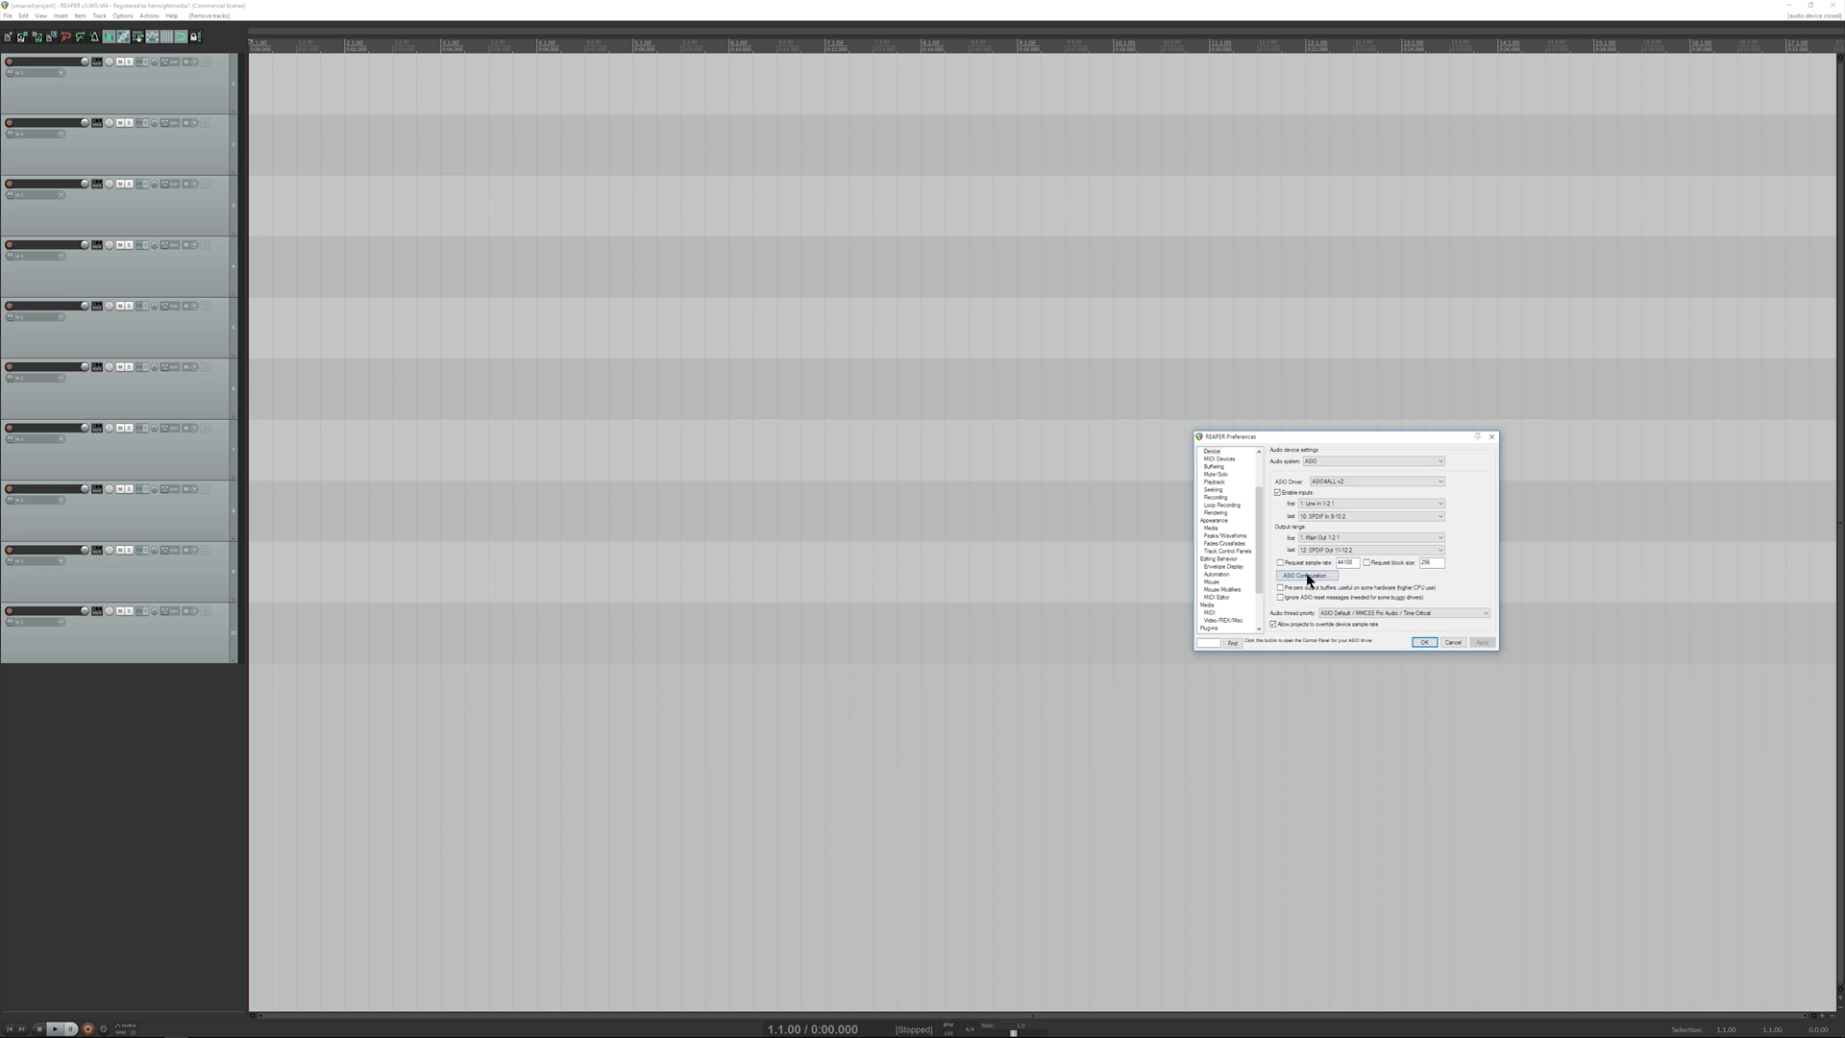
pyautogui.moveTo(1304, 580)
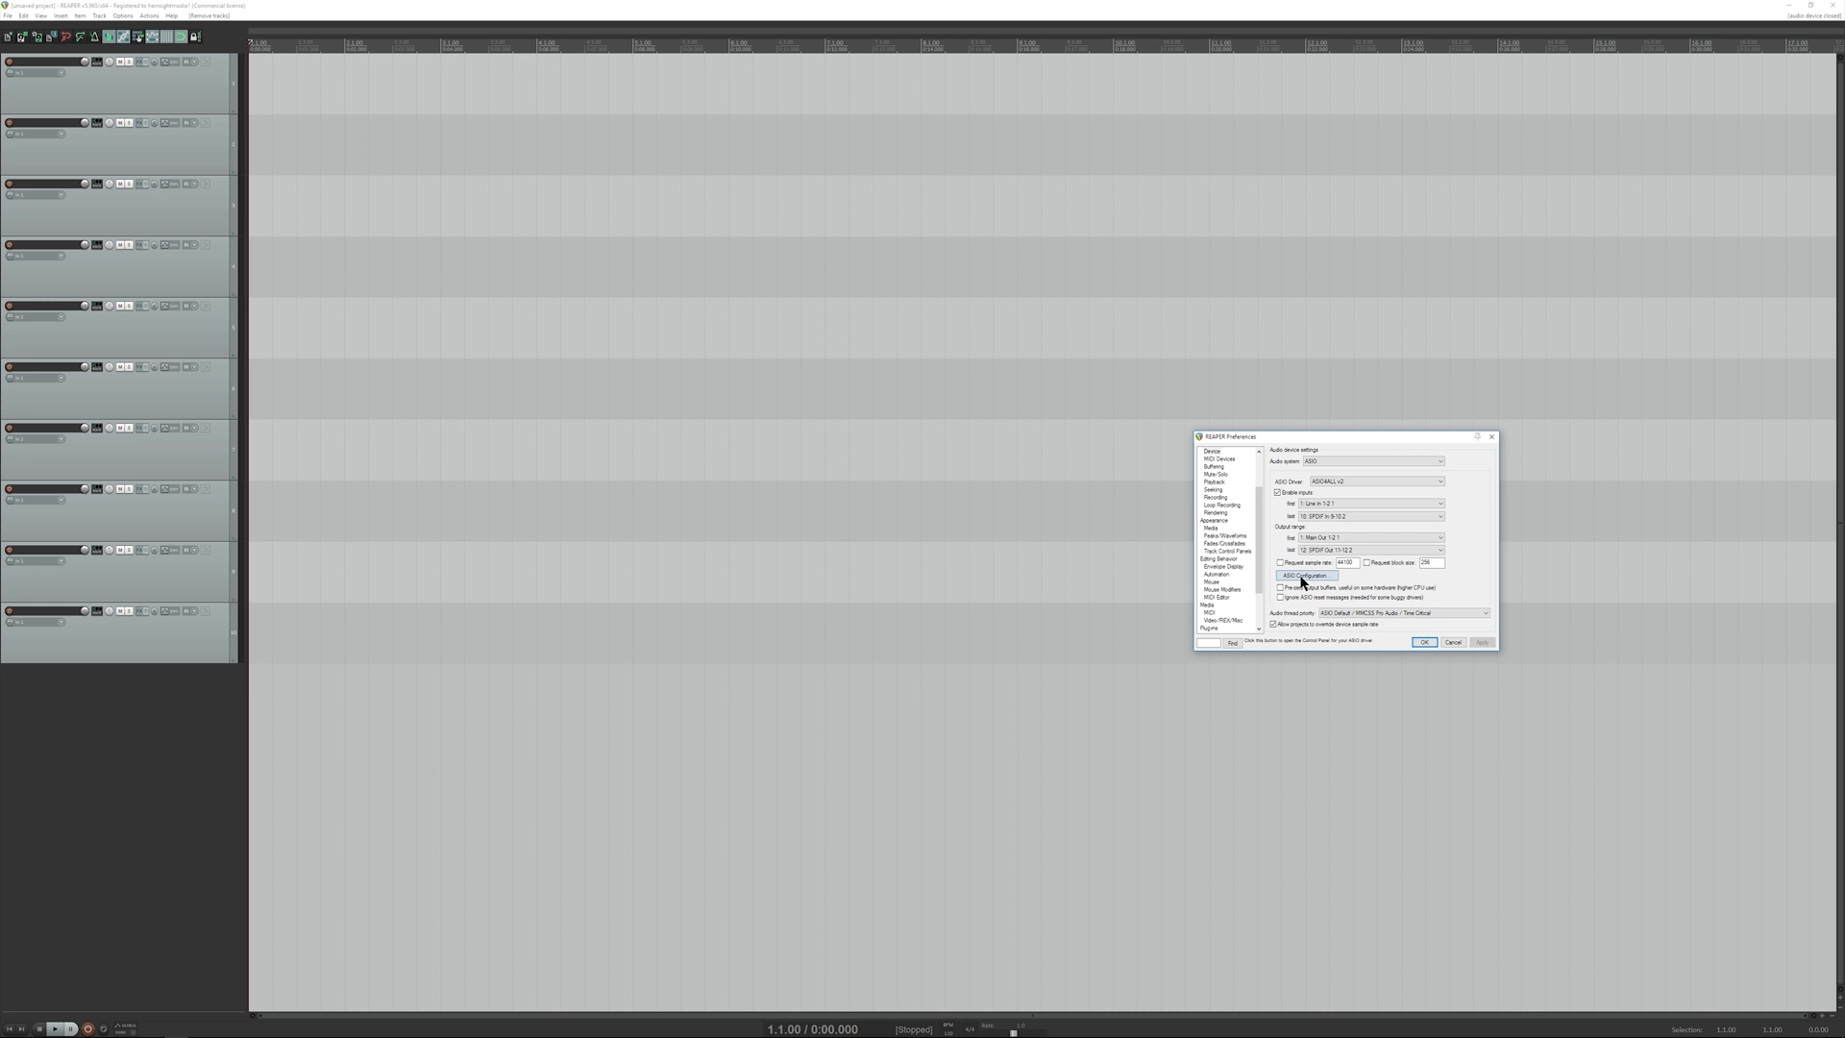
# In the ASIO4ALL device panel, activate the USB Audio CODEC and built-in devices.
pyautogui.click(1303, 576)
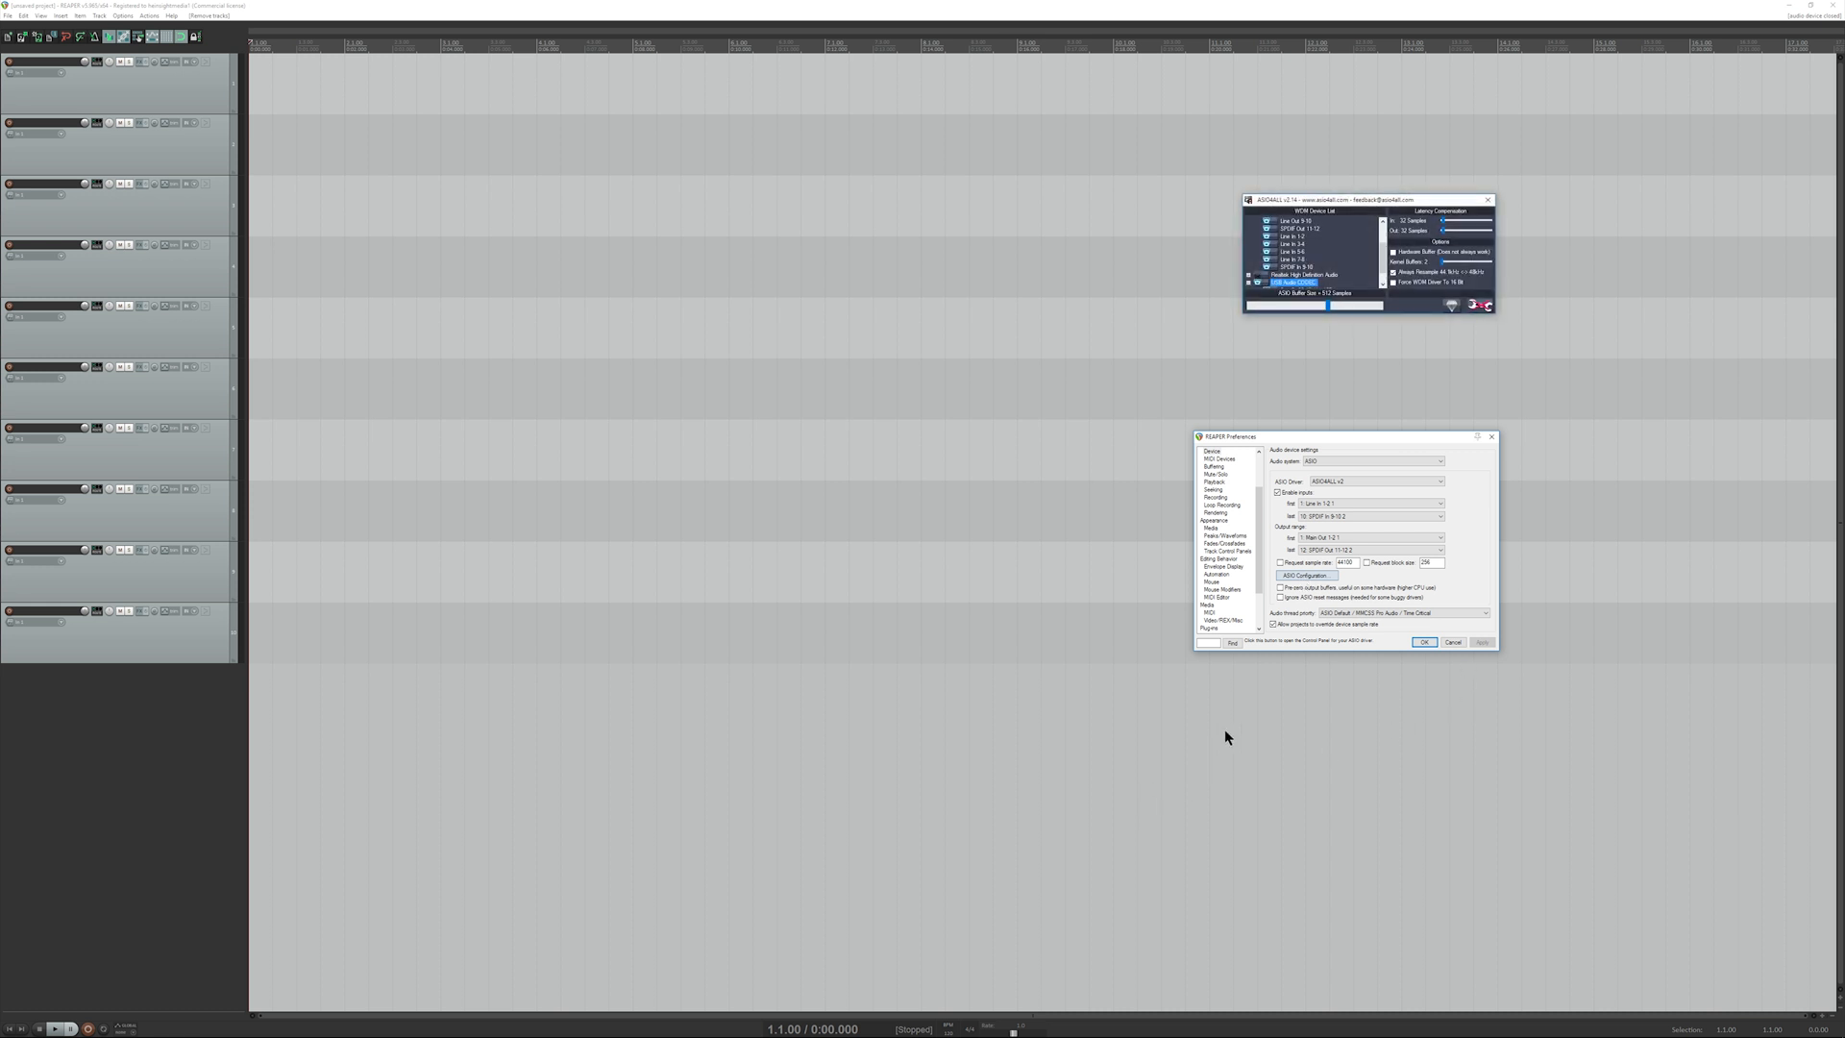
pyautogui.moveTo(1365, 198); pyautogui.dragTo(1480, 356)
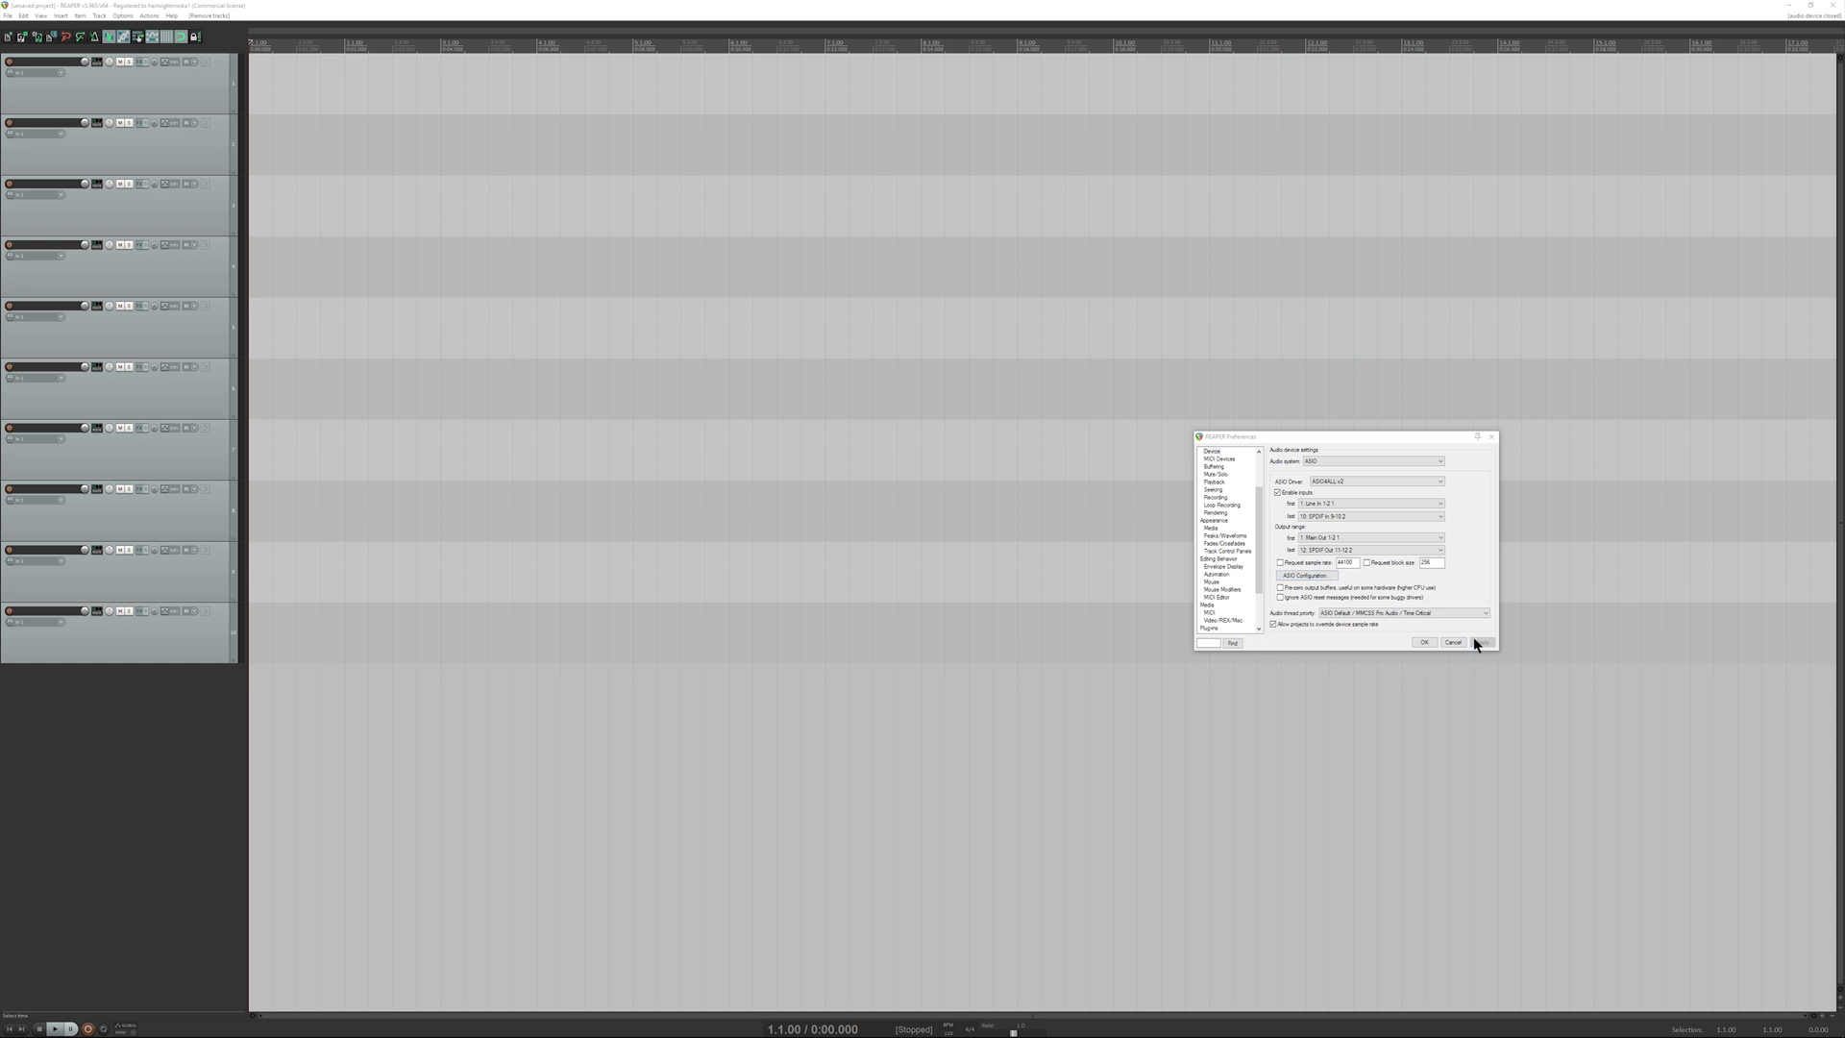
# Apply the driver, end input and output ranges on USB Audio CODEC 2, and confirm.
pyautogui.click(1424, 641)
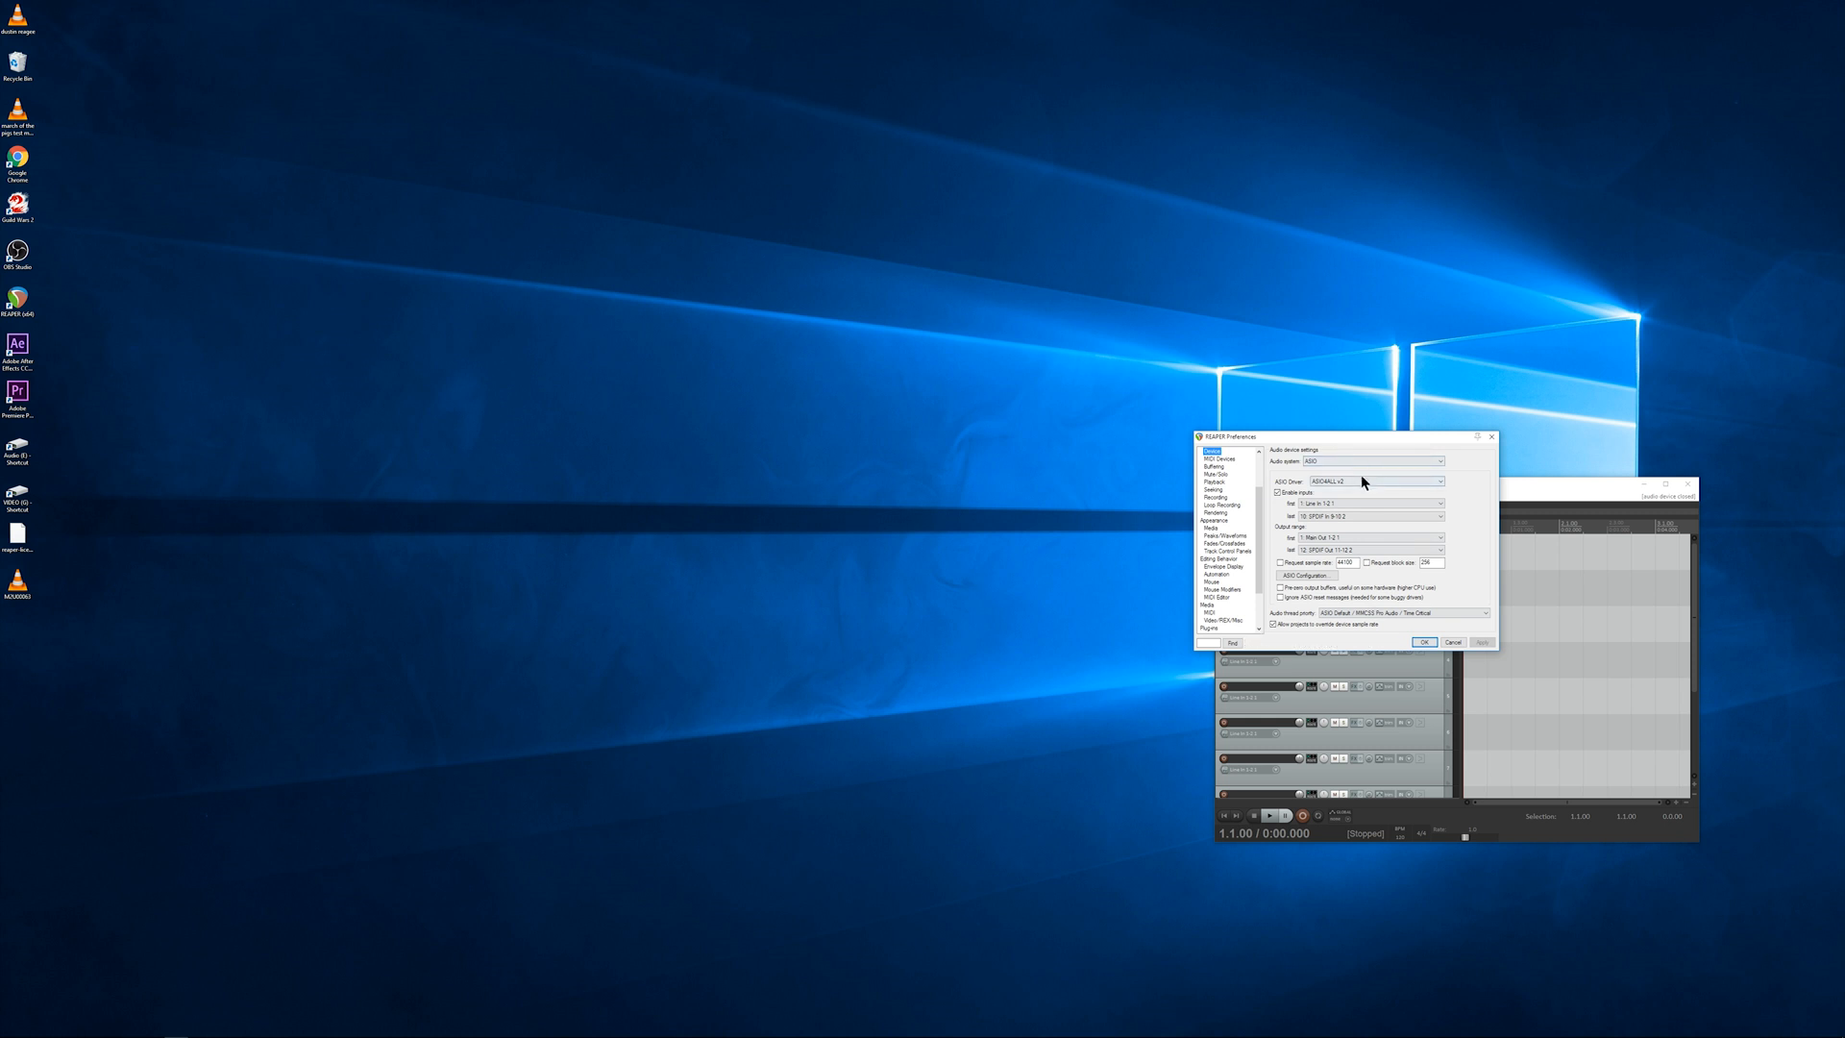
pyautogui.moveTo(1303, 575)
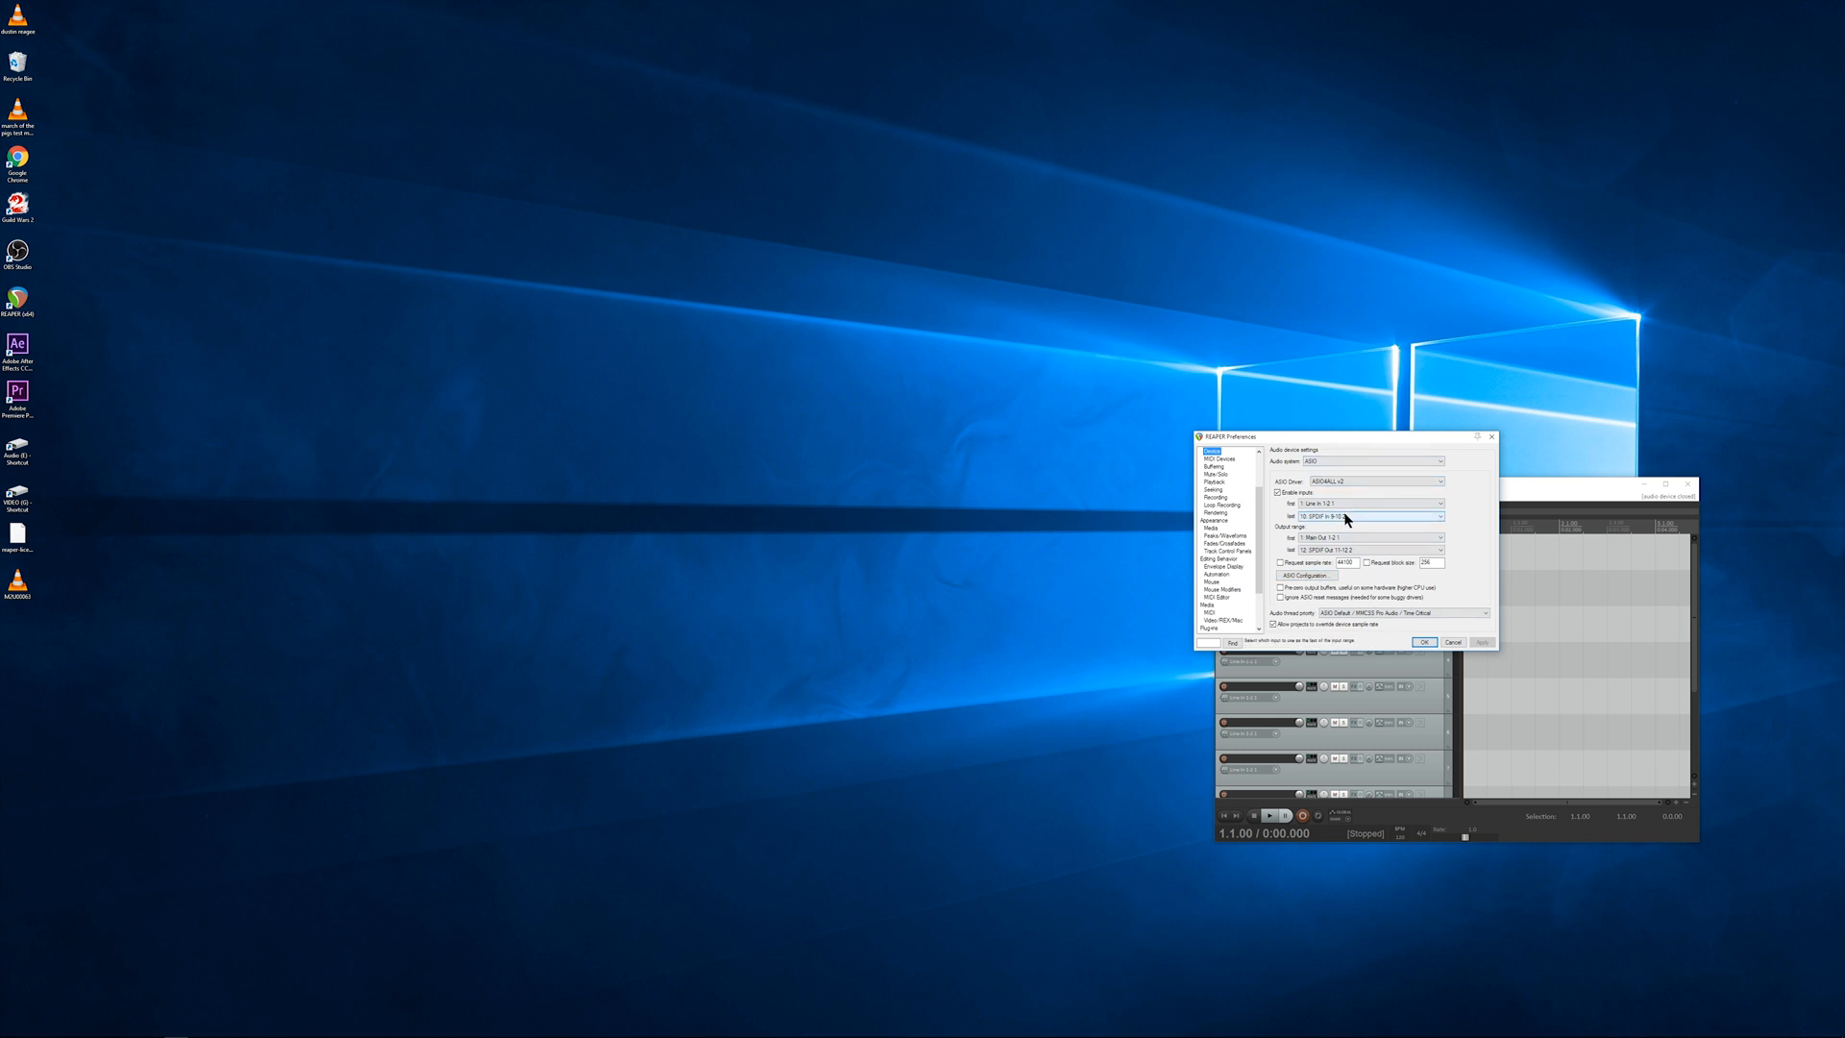
pyautogui.click(1437, 515)
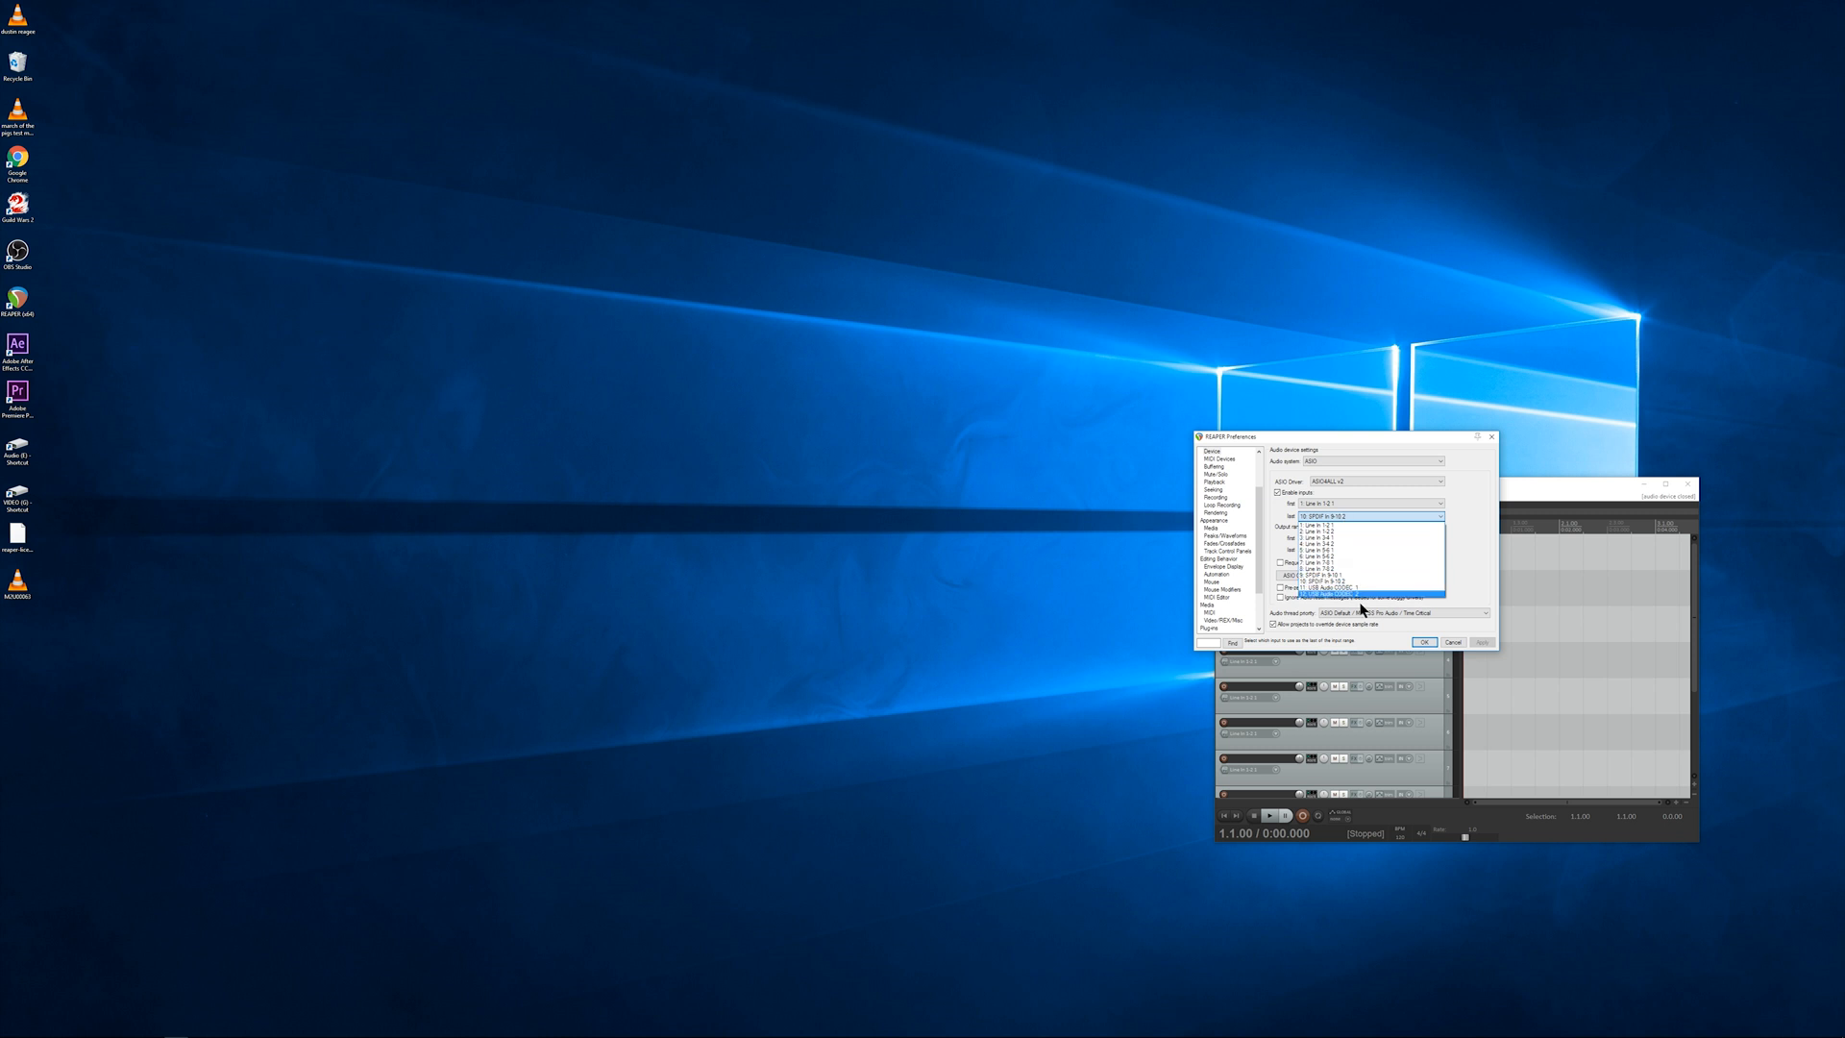
pyautogui.click(1327, 586)
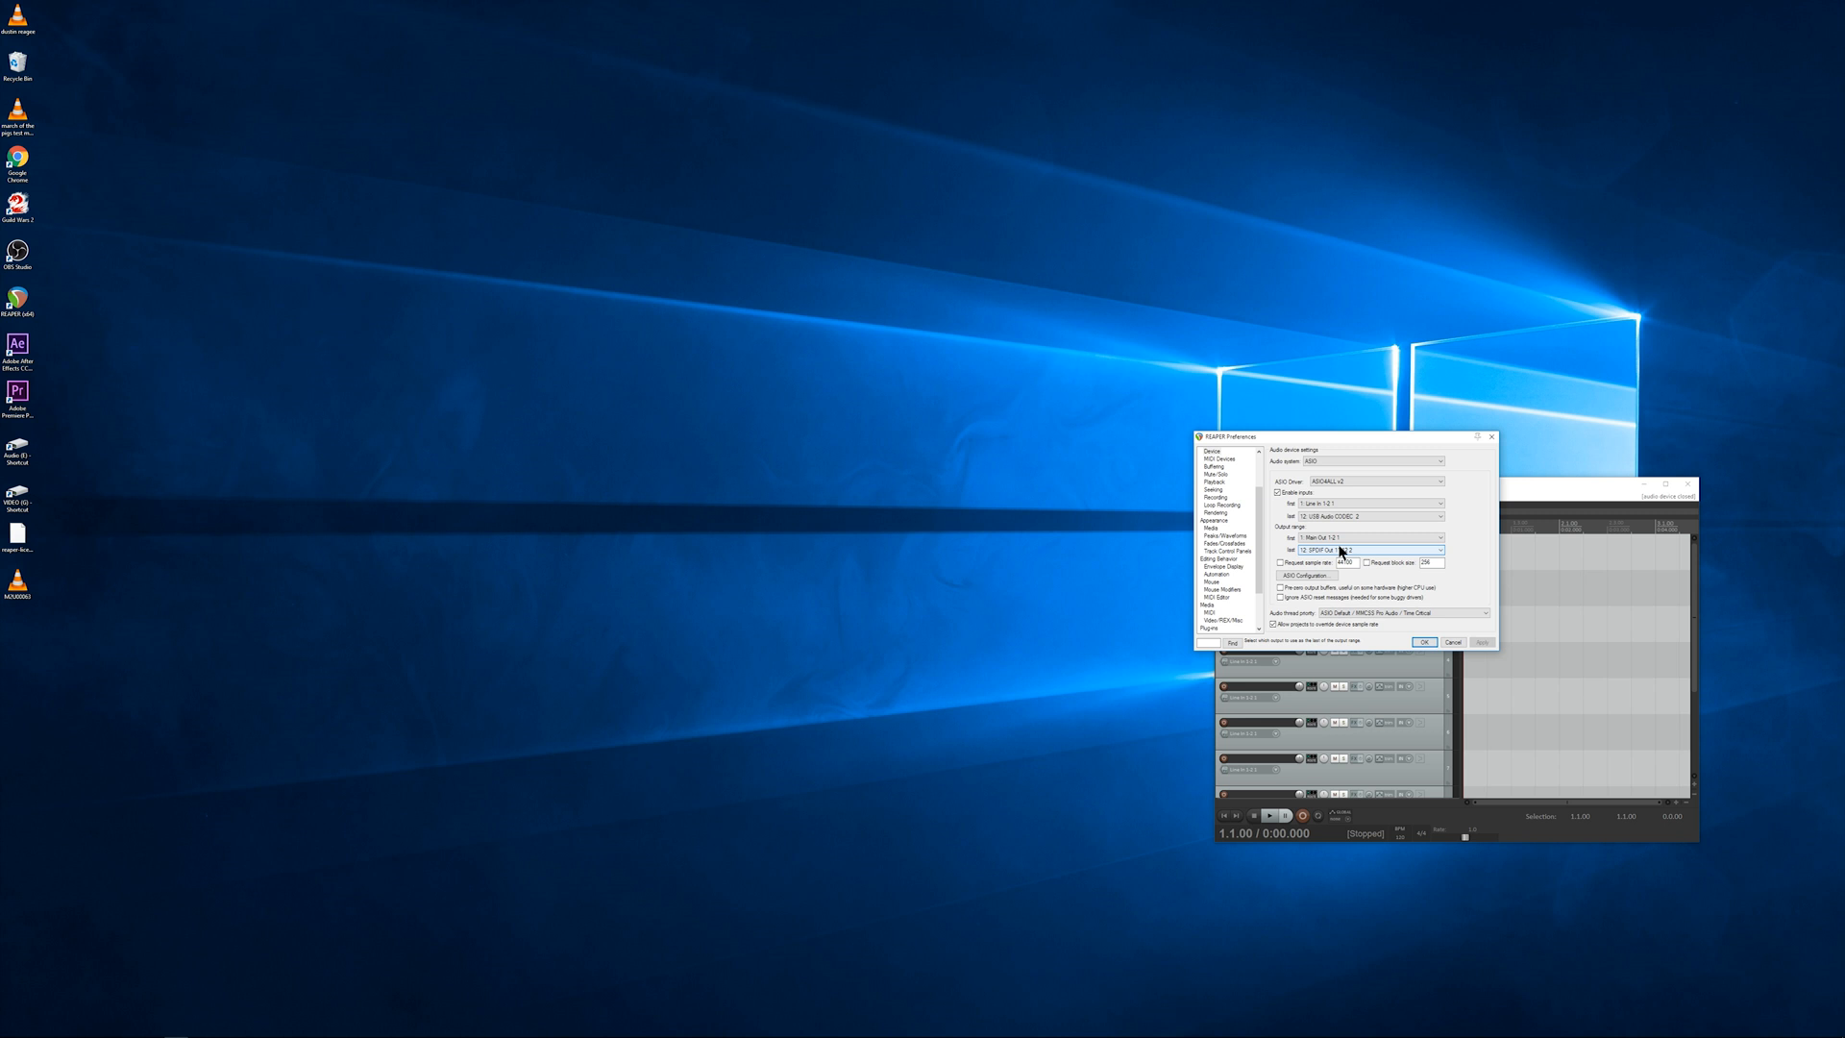
pyautogui.click(1368, 549)
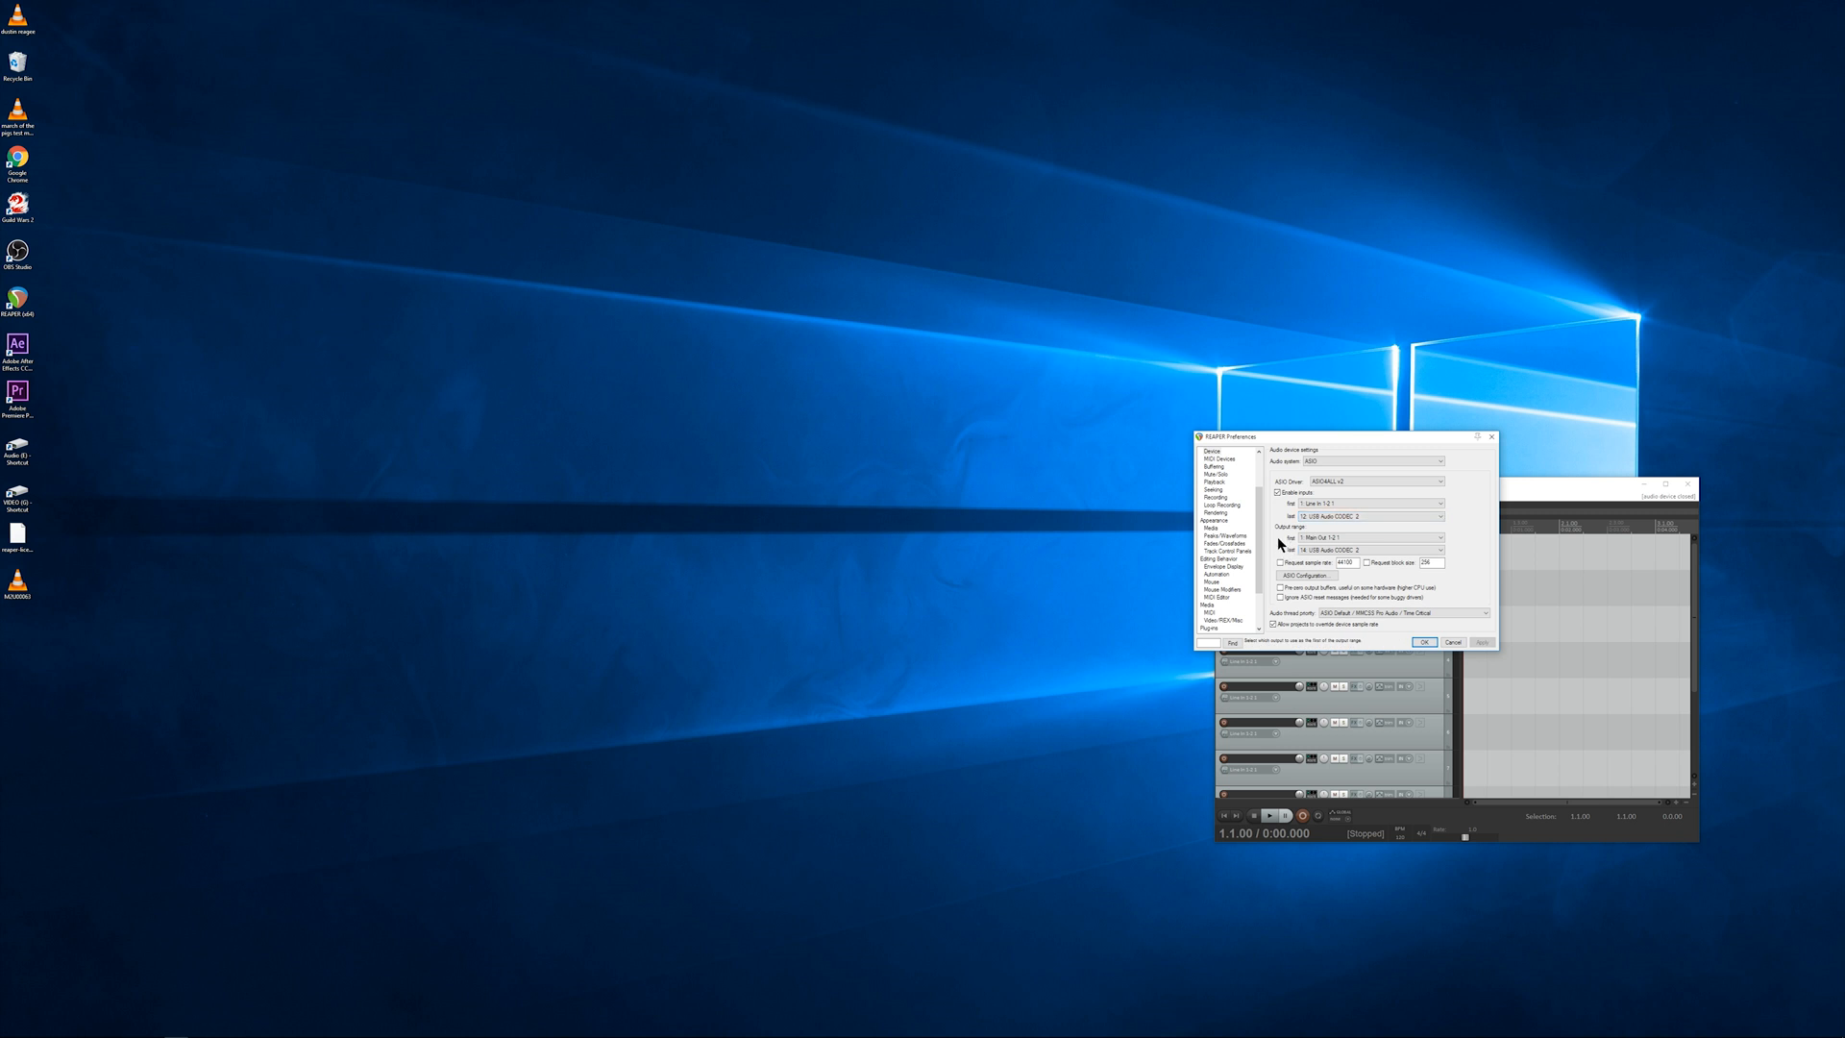
pyautogui.click(1364, 549)
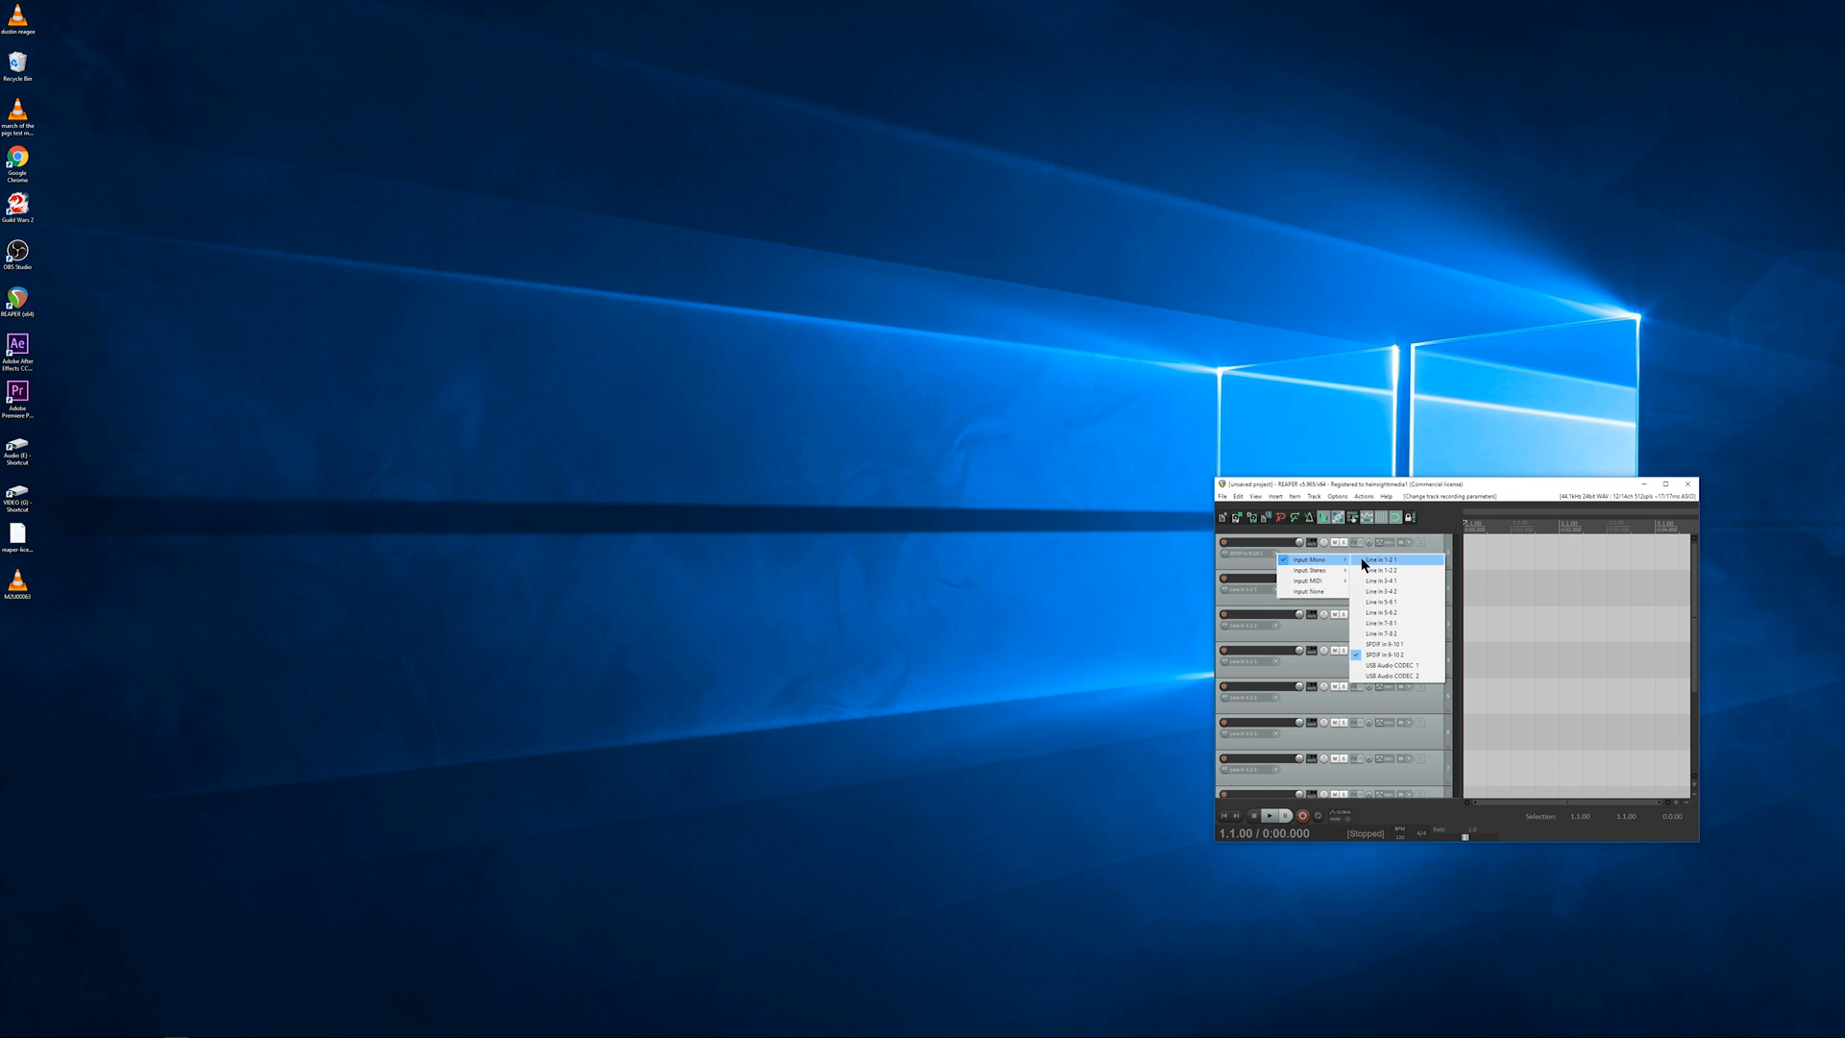
pyautogui.moveTo(1364, 592)
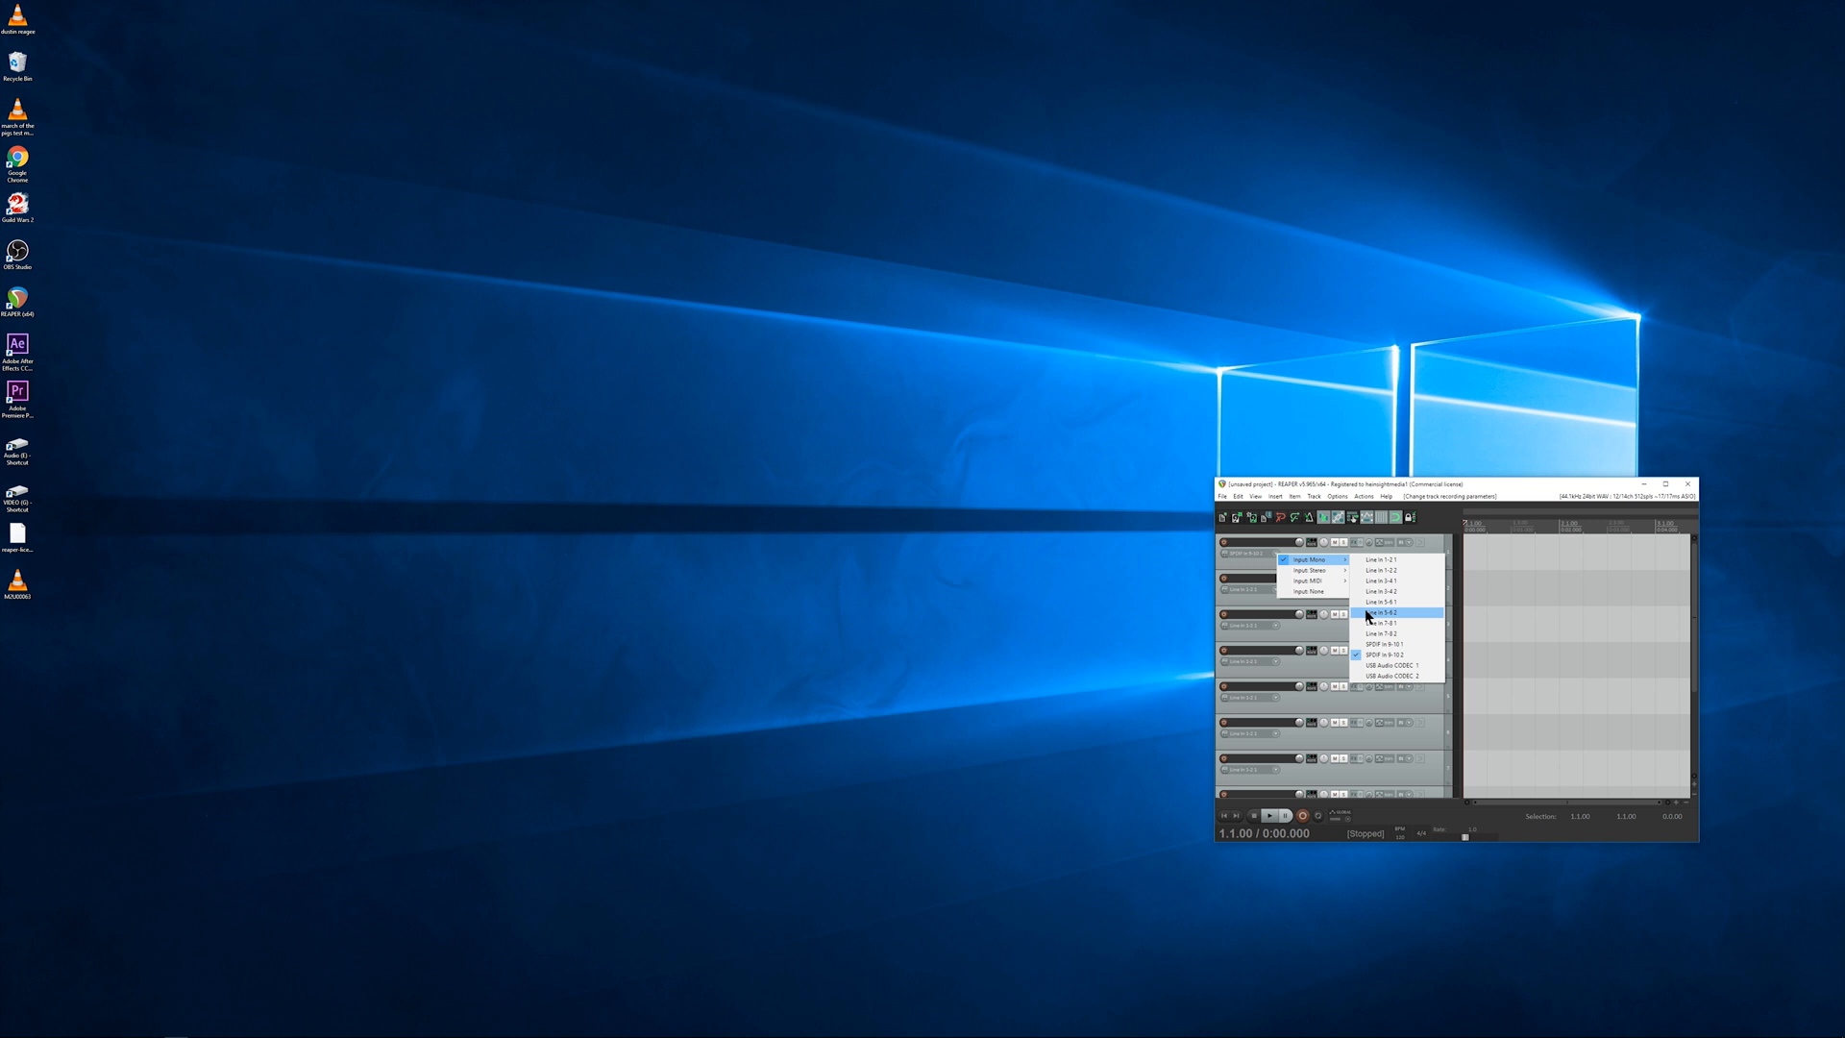
pyautogui.moveTo(1374, 634)
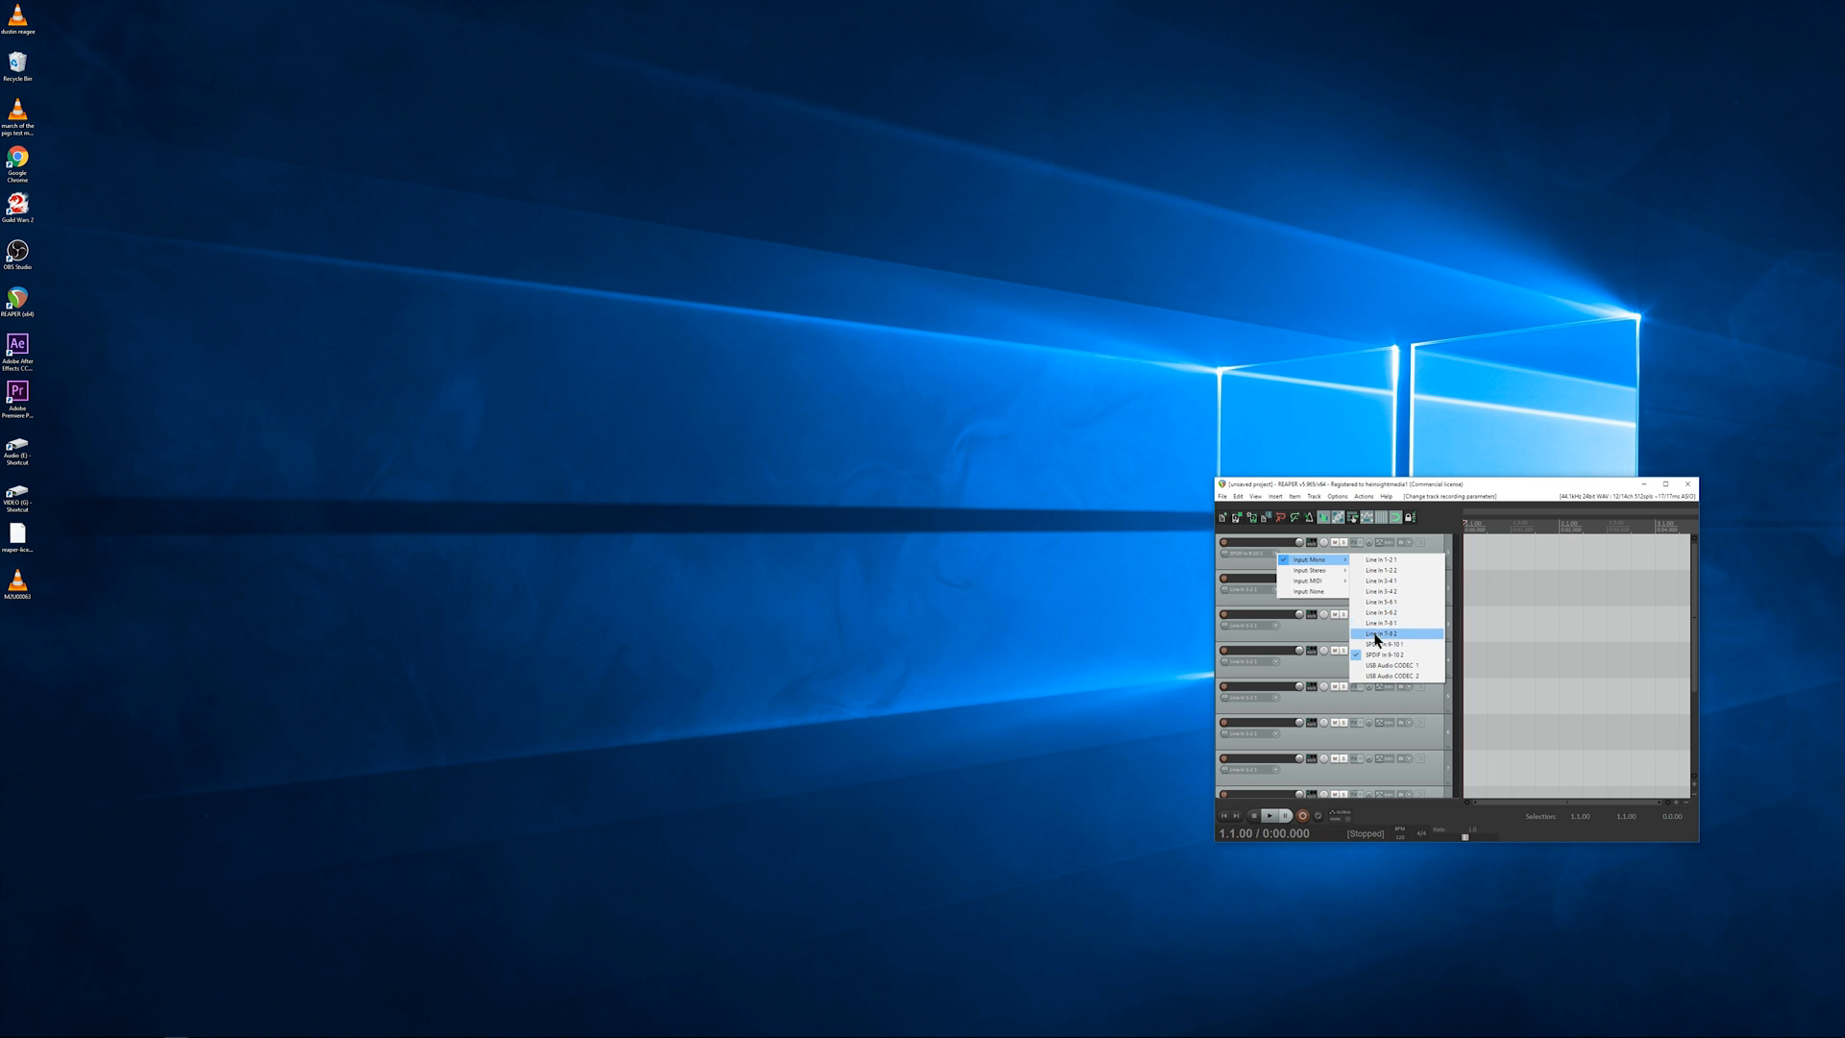